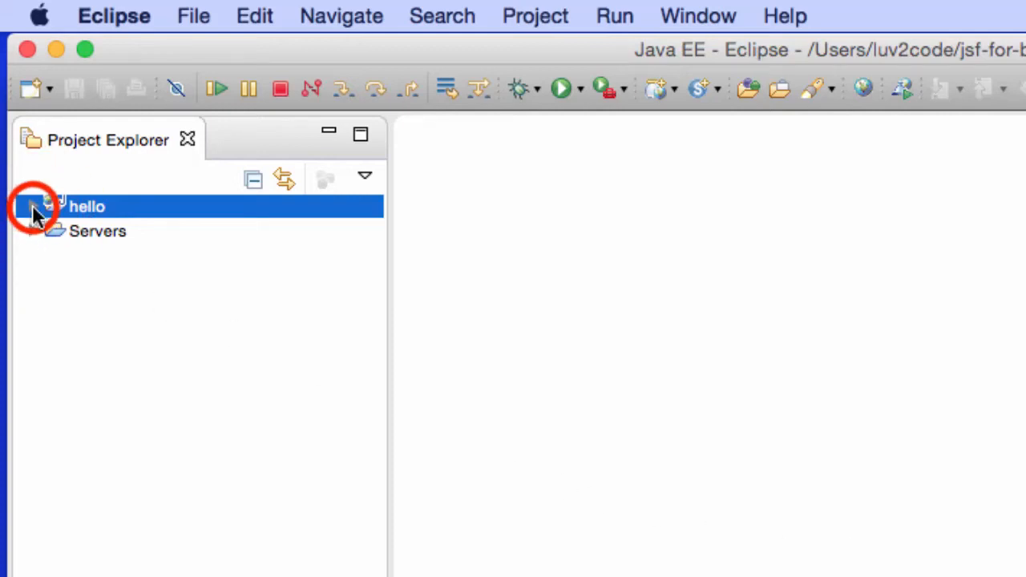
- Expand the hello project and its WebContent folder, then select WebContent
left_click(35, 205)
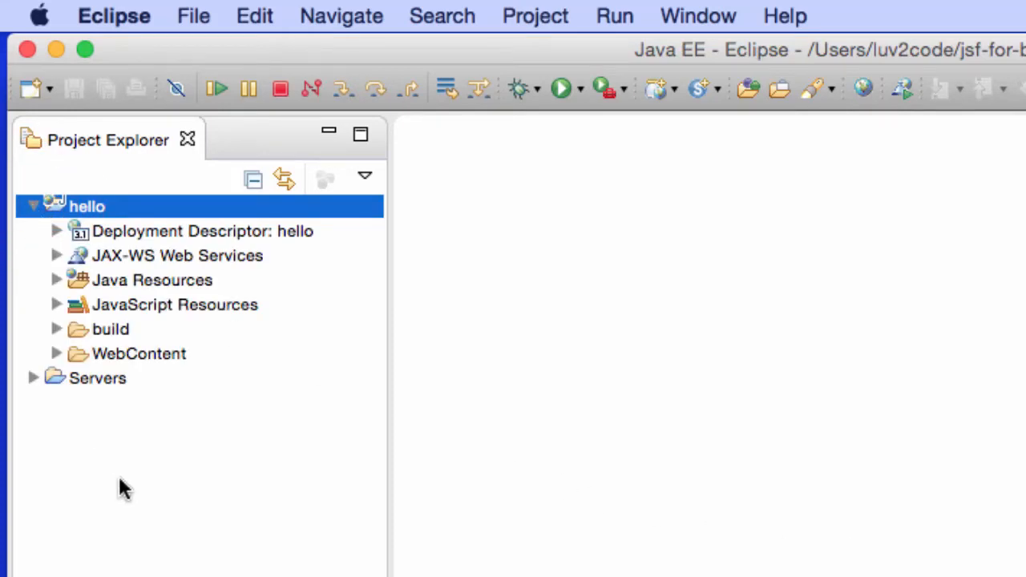
left_click(58, 354)
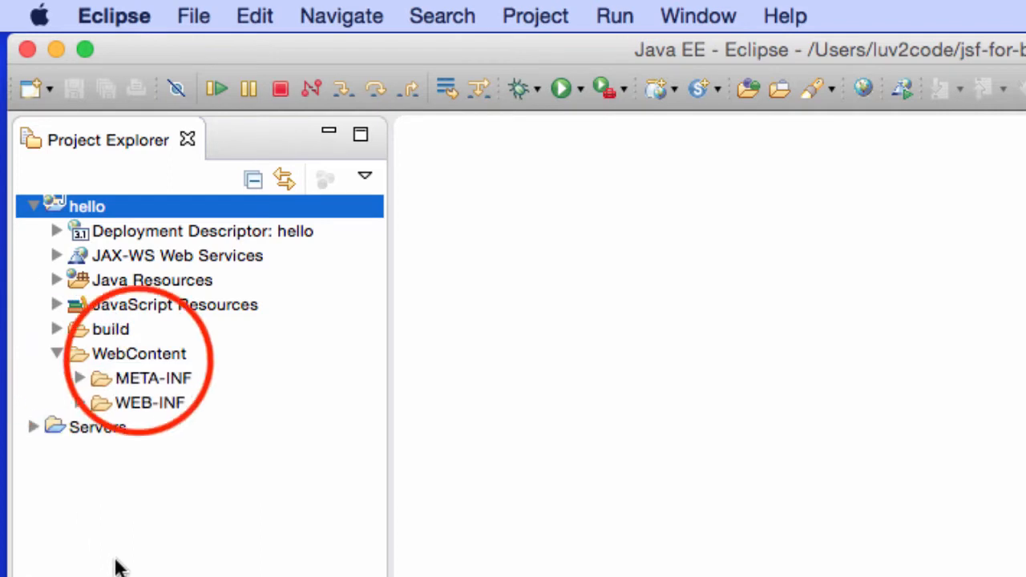
left_click(138, 355)
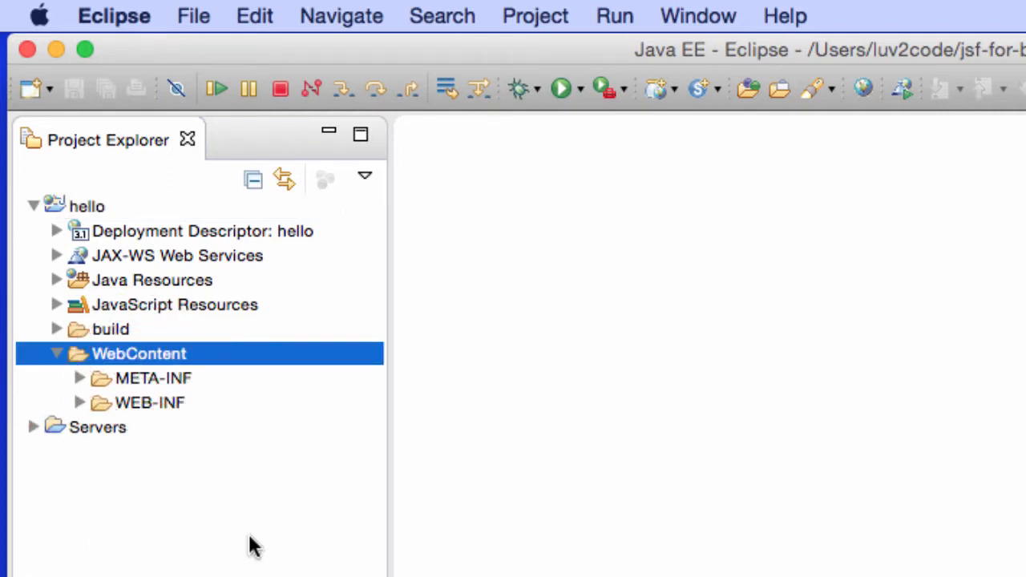
mouse_move(269, 359)
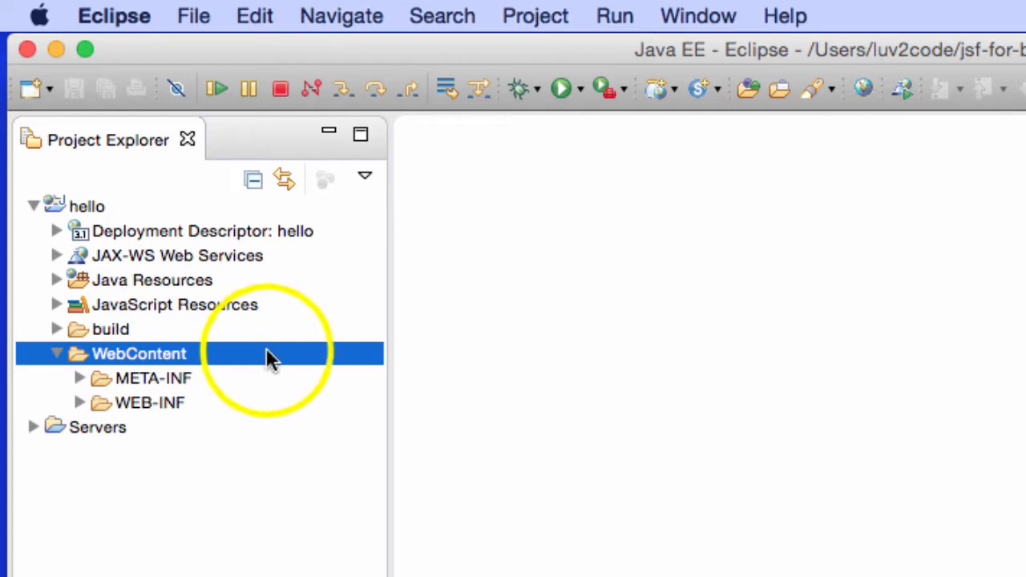
- Create a new HTML file hello-world.xhtml in WebContent using the New Facelet Template
right_click(138, 355)
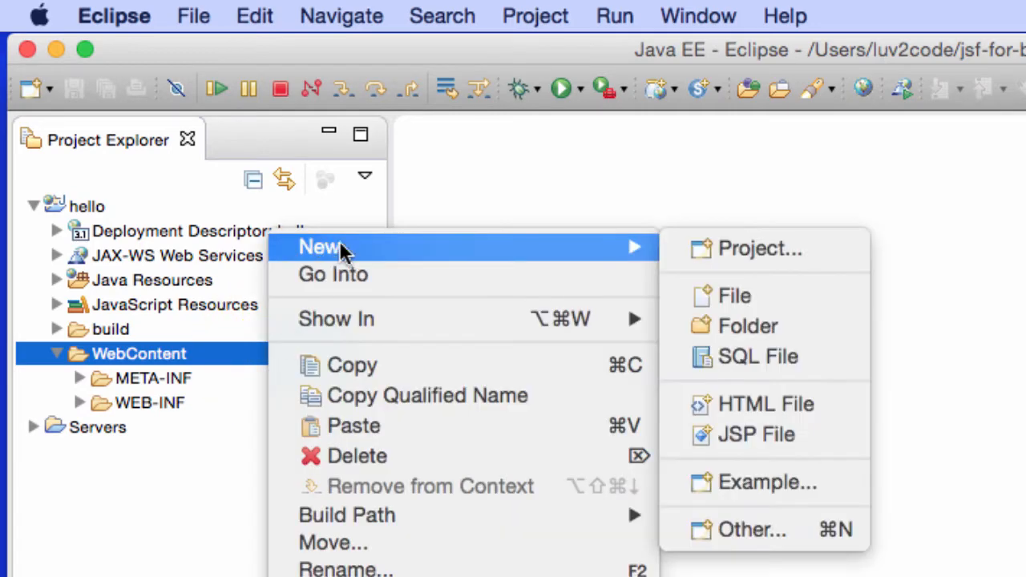
mouse_move(767, 404)
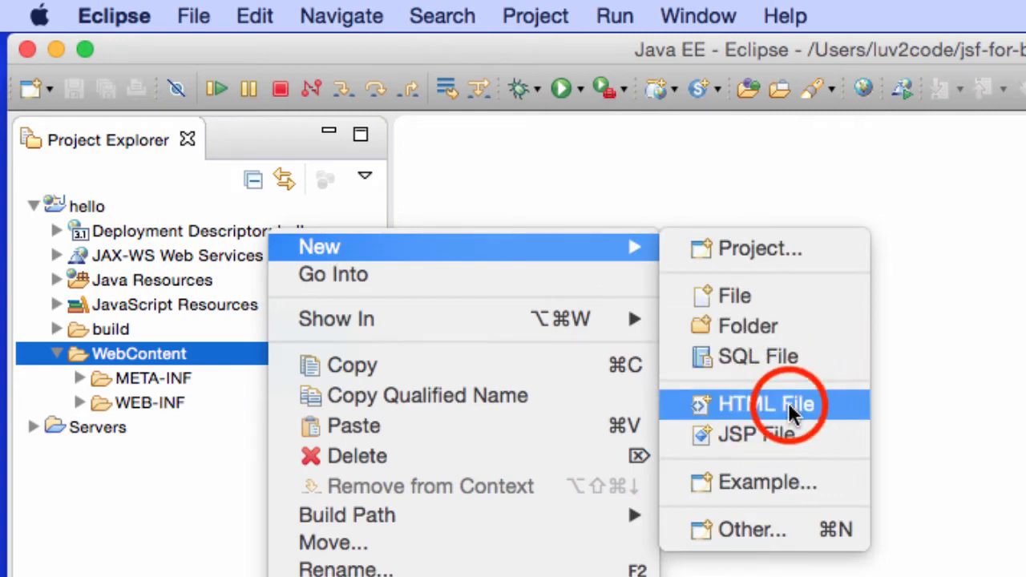
left_click(767, 405)
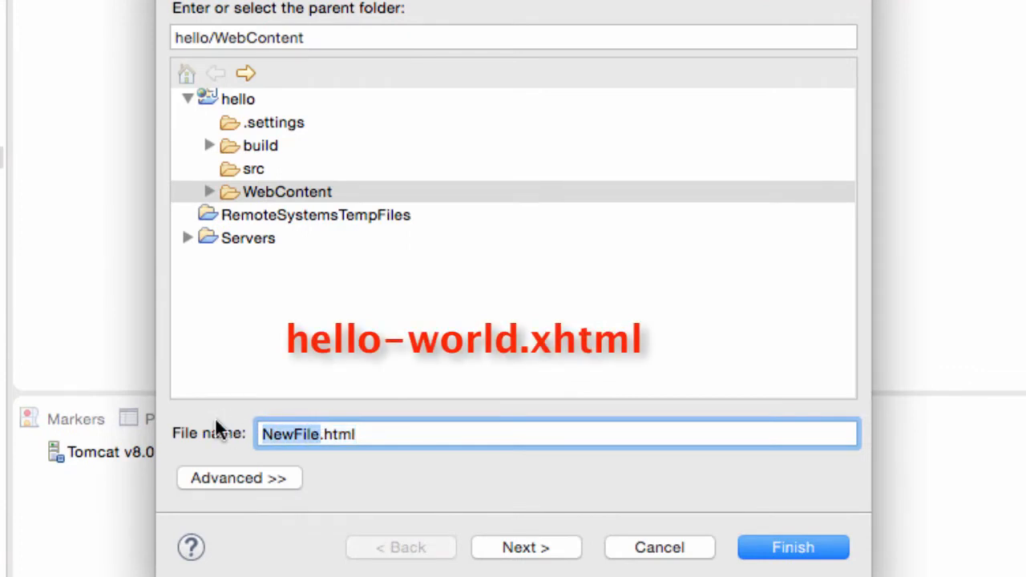
type("hello-world")
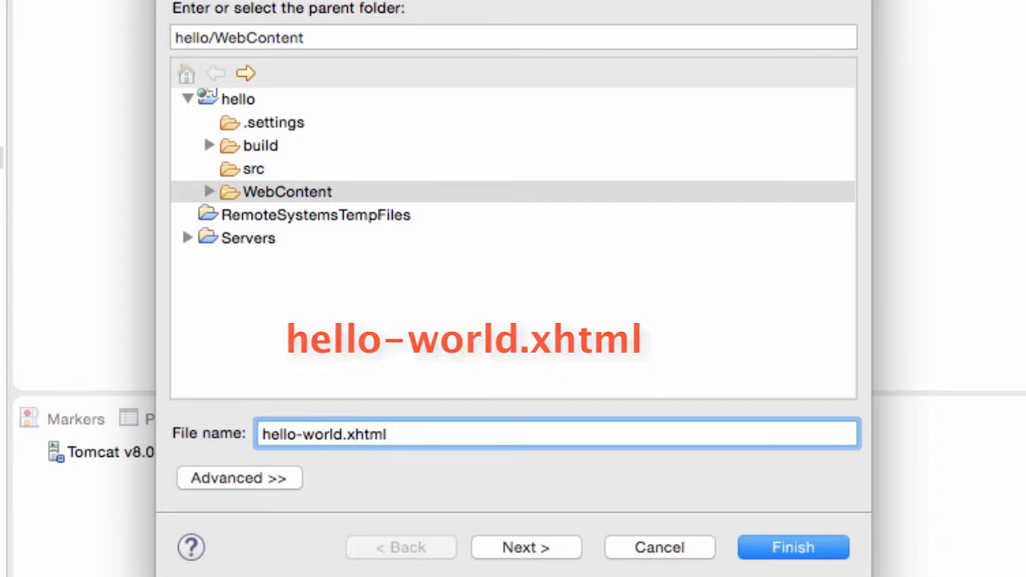
left_click(526, 547)
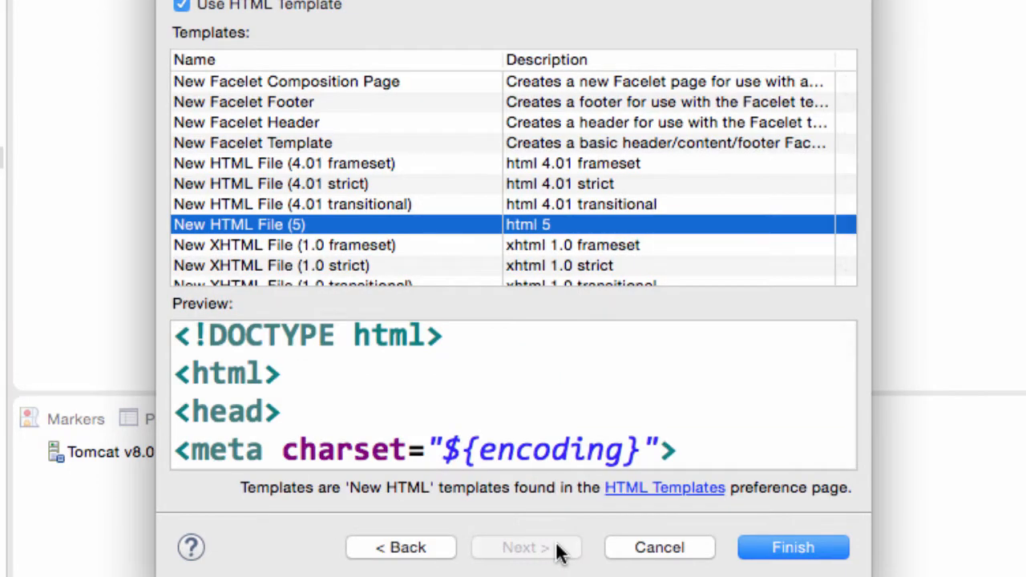
mouse_move(321, 148)
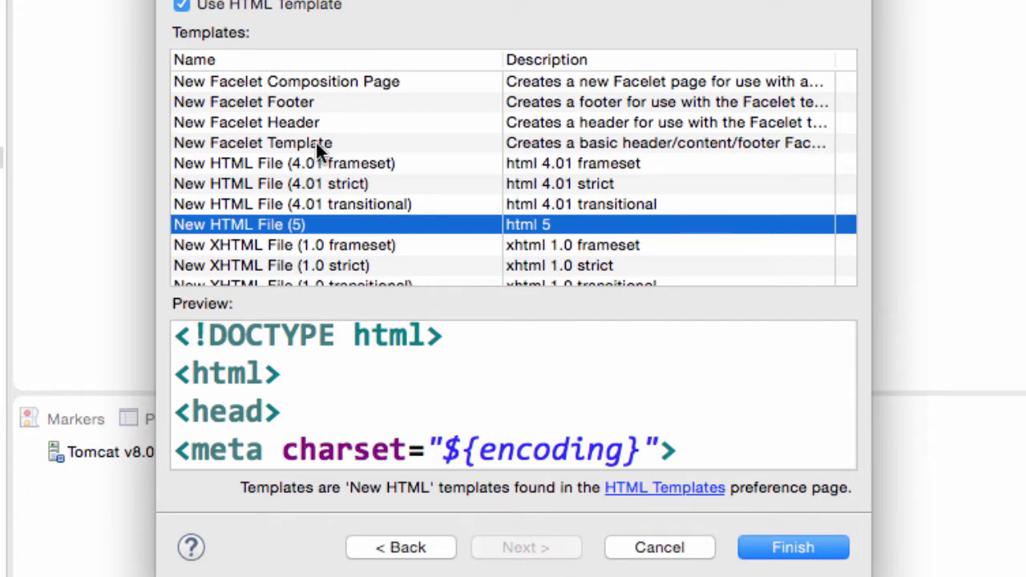
left_click(273, 143)
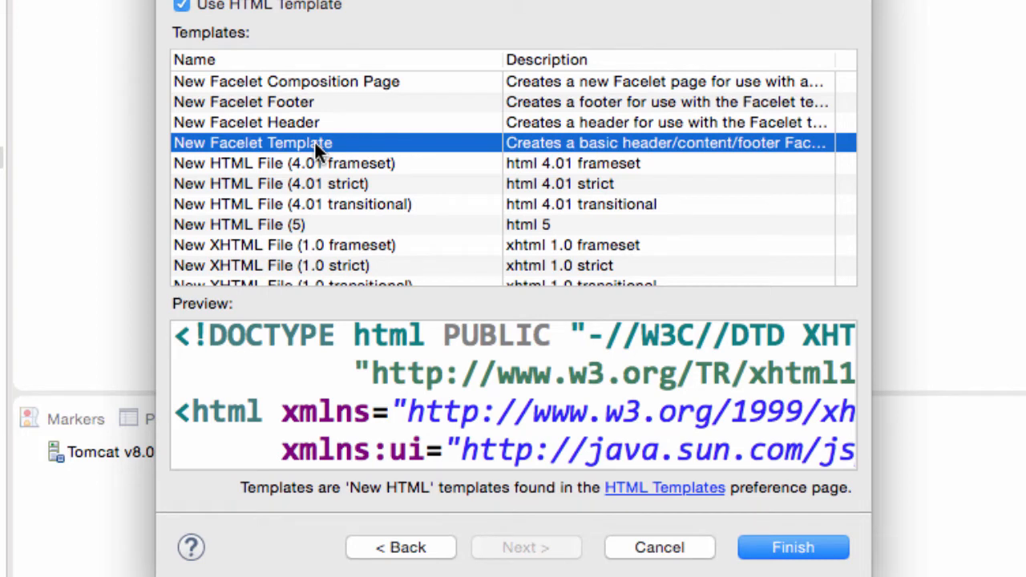
mouse_move(703, 569)
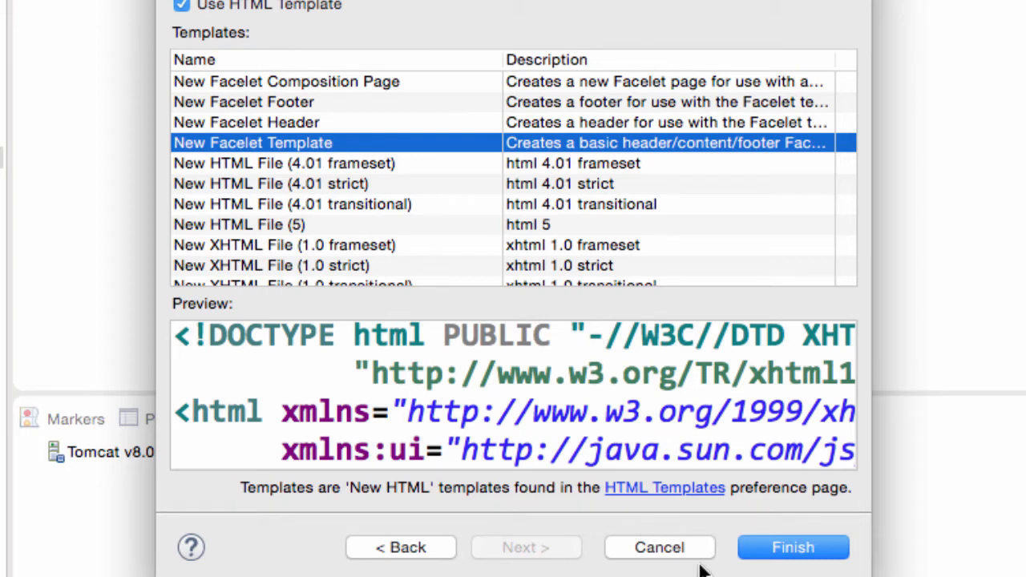
mouse_move(792, 548)
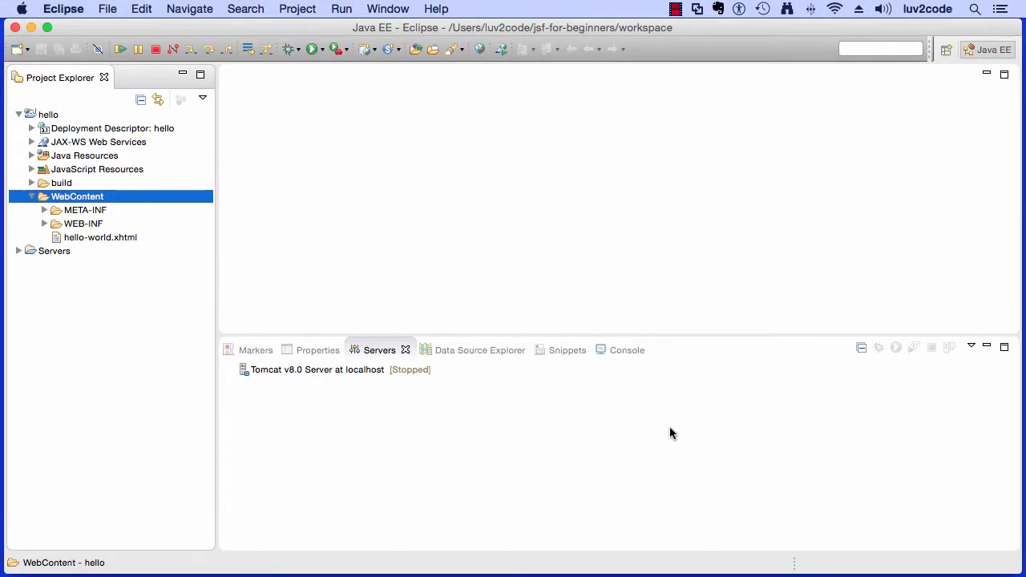
- Open hello-world.xhtml and cut away all of its generated template code
double_click(99, 237)
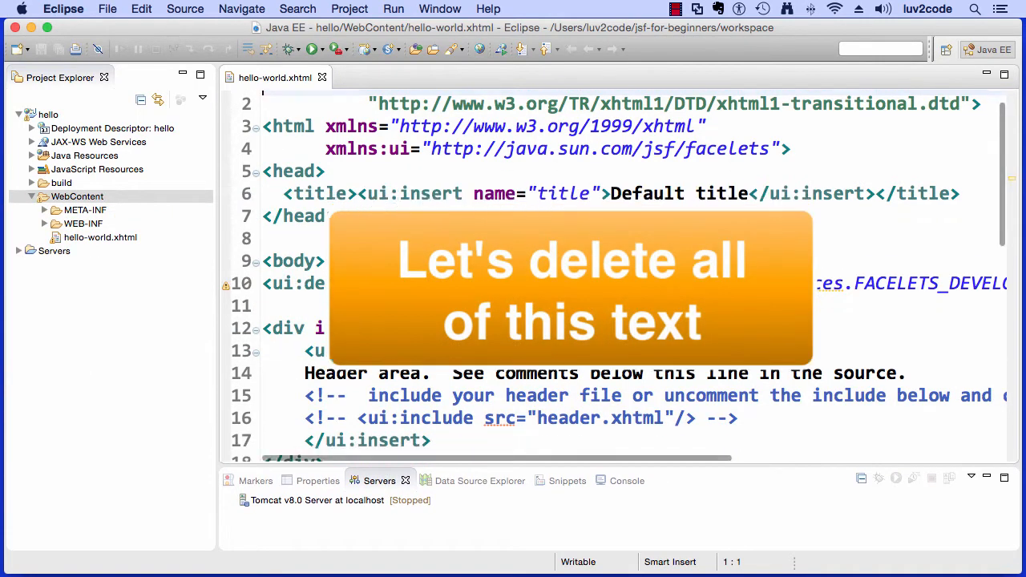
scroll("up", 3)
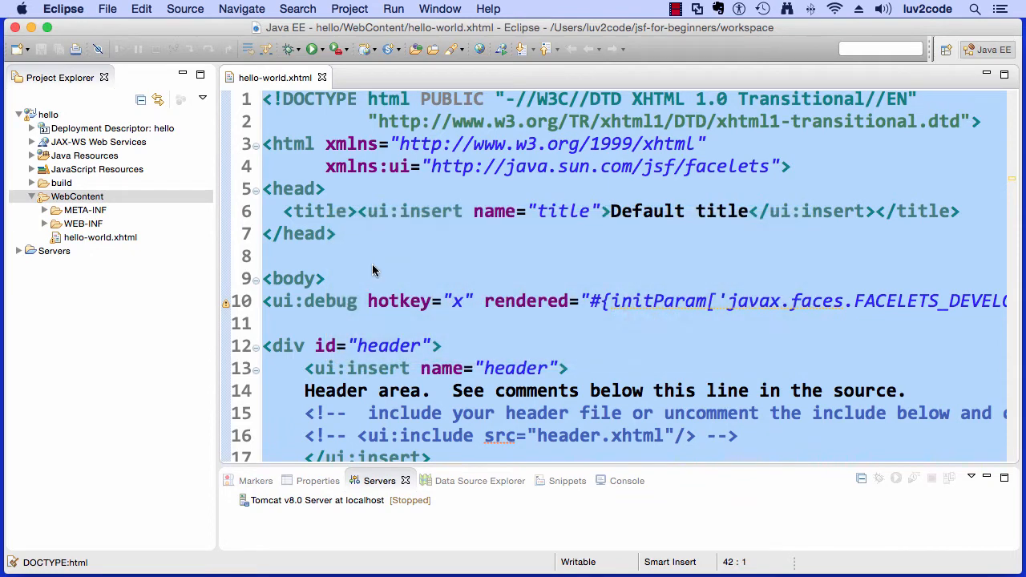
right_click(373, 269)
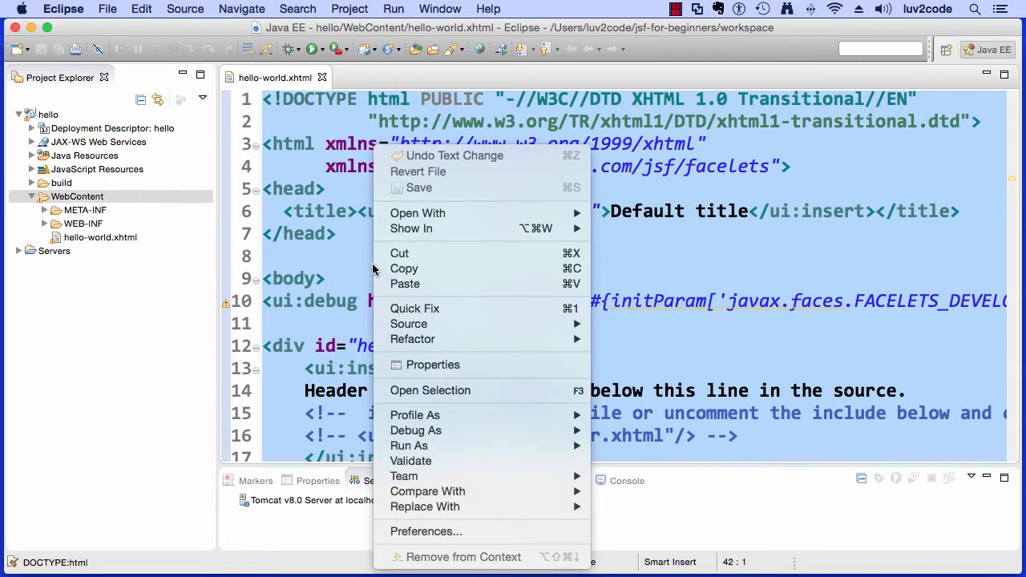
mouse_move(399, 254)
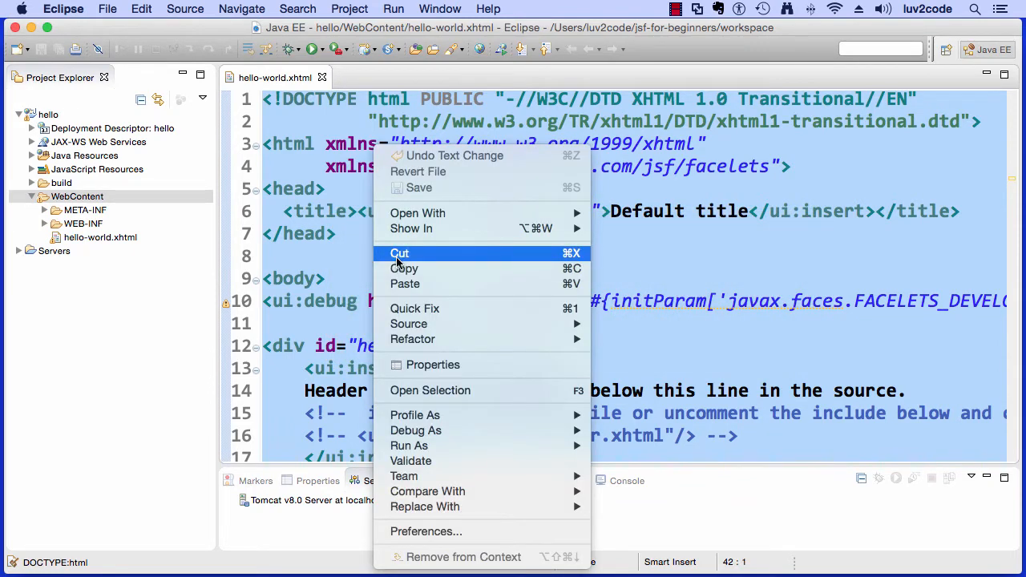
left_click(399, 253)
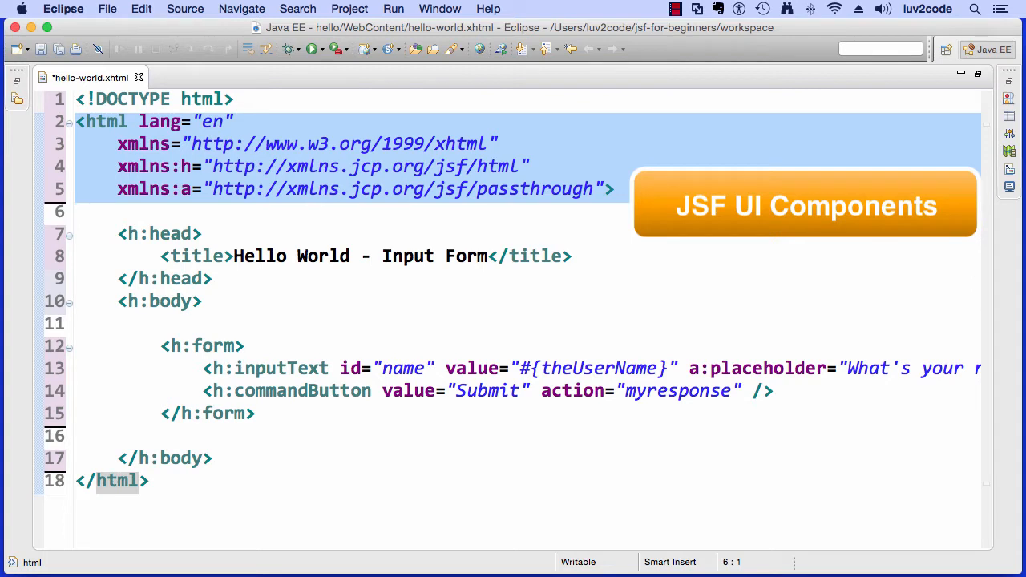
- Review the JSF namespace declarations and the h:form with its name input and Submit button
left_click(77, 212)
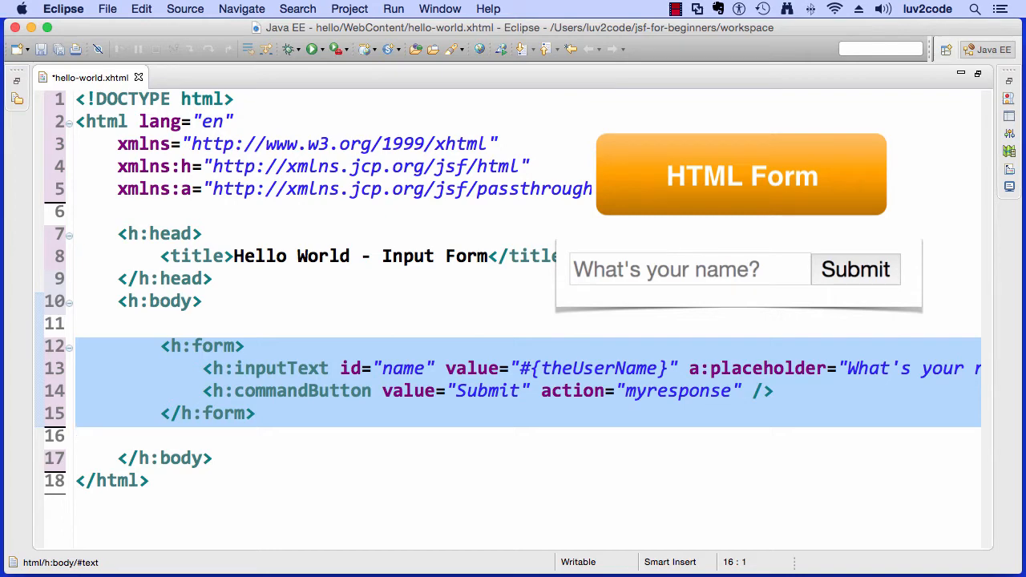
left_click(77, 436)
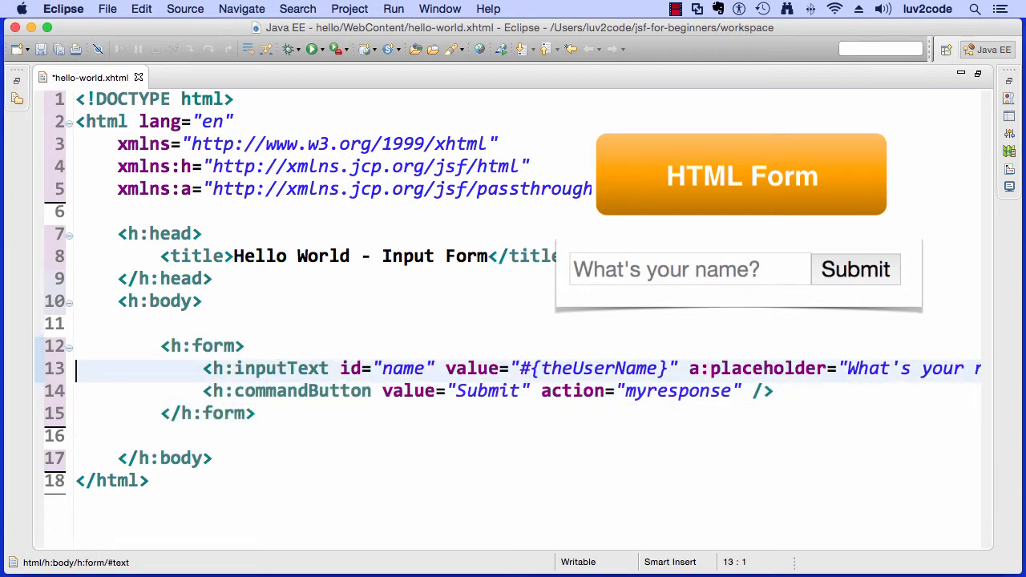
- Move the a:placeholder attribute of the name inputText onto its own line and highlight the input lines
left_click(687, 367)
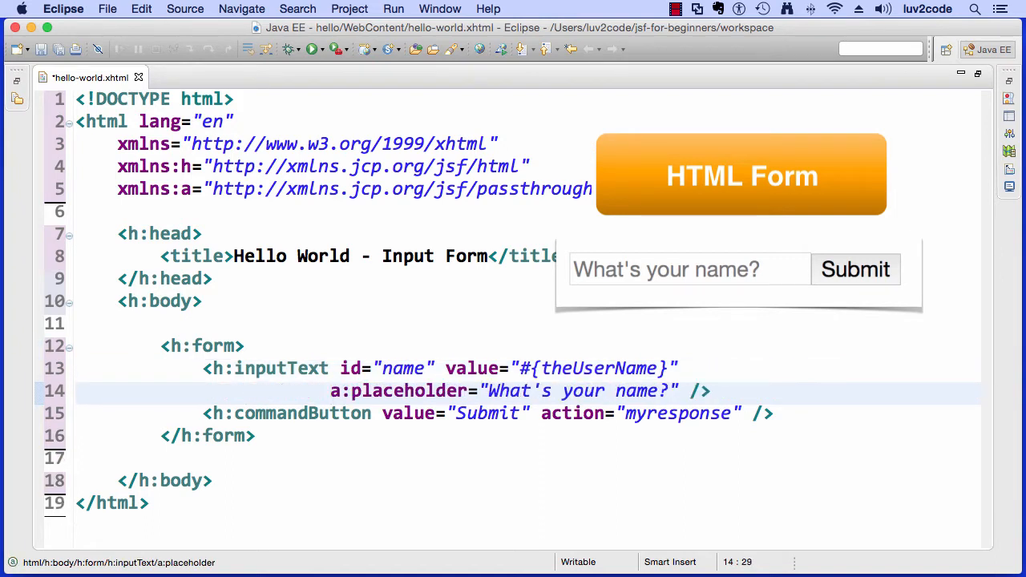
key("Return")
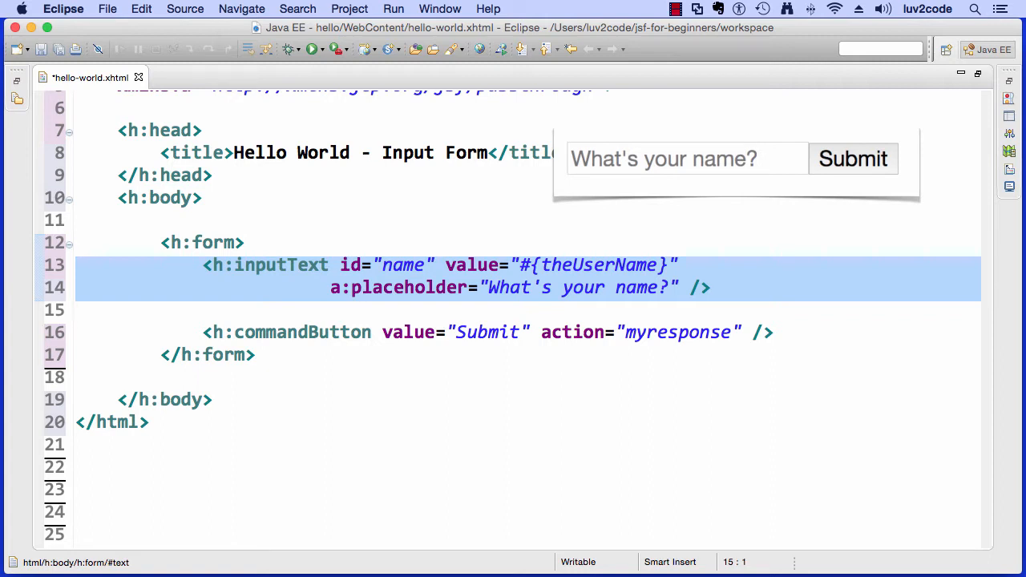
left_click(77, 312)
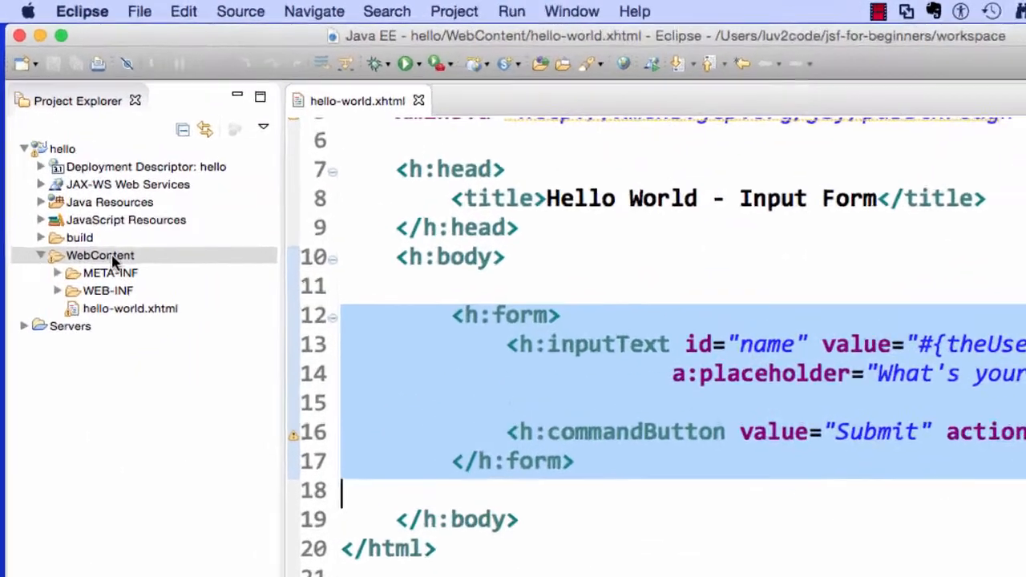
- Start a new HTML file in WebContent for the myresponse.xhtml response page
right_click(100, 255)
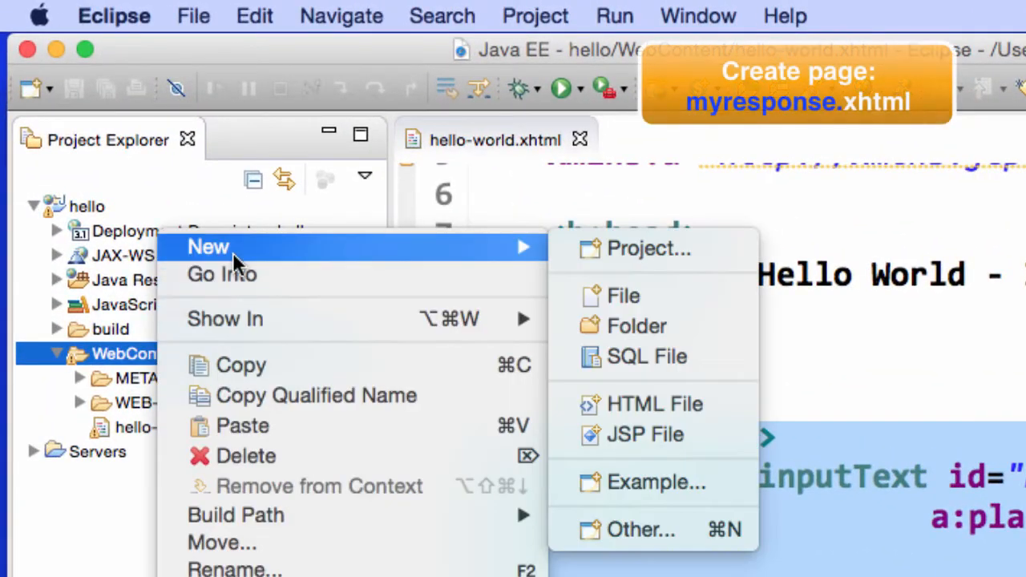
mouse_move(655, 404)
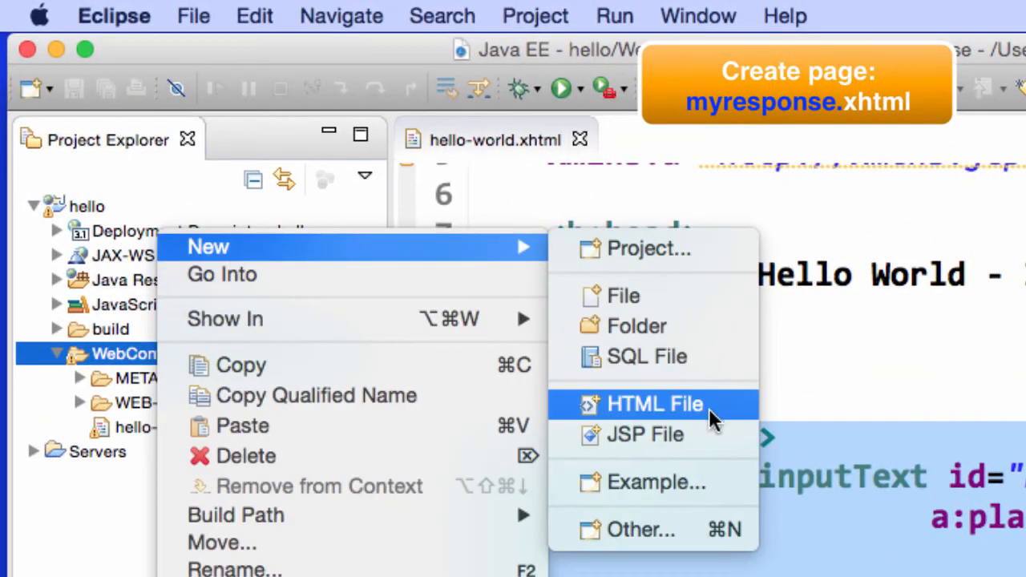
left_click(655, 404)
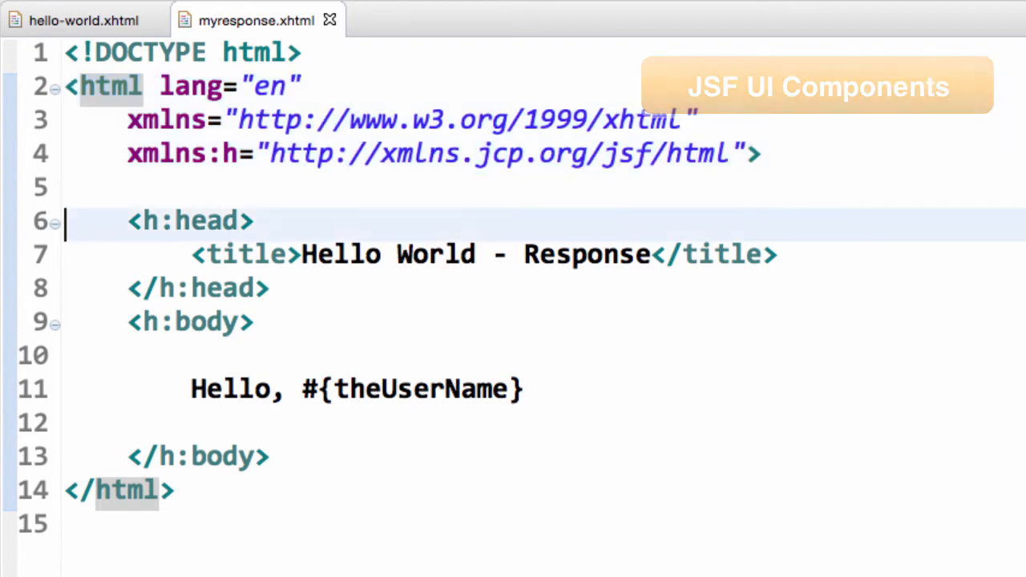
- Review myresponse.xhtml's Hello World - Response title and its Hello, #{theUserName} body line
left_click(68, 356)
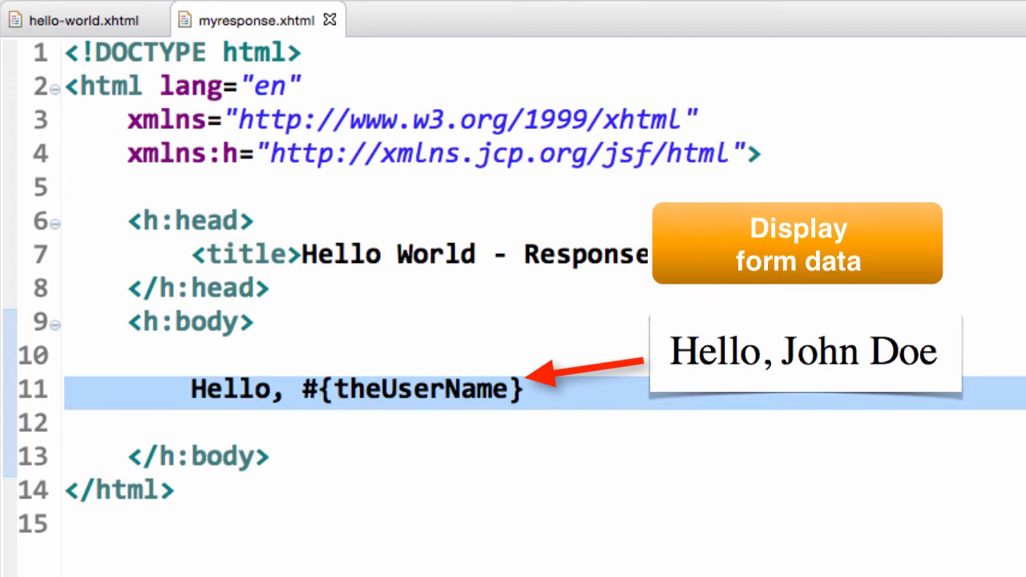
left_click(68, 423)
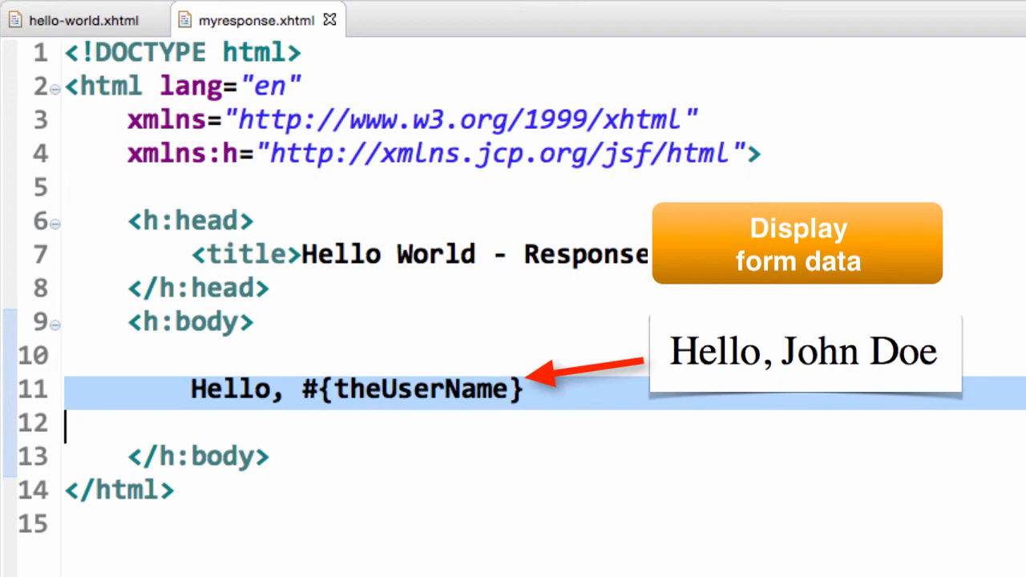
mouse_move(8, 116)
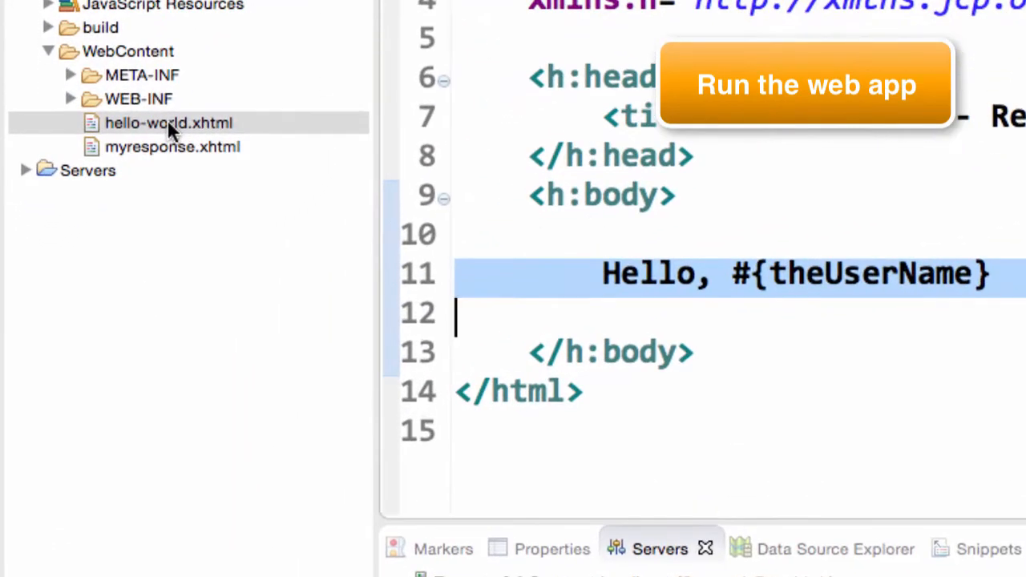
- Run hello-world.xhtml on the Tomcat server so the input form loads in the internal browser
left_click(169, 122)
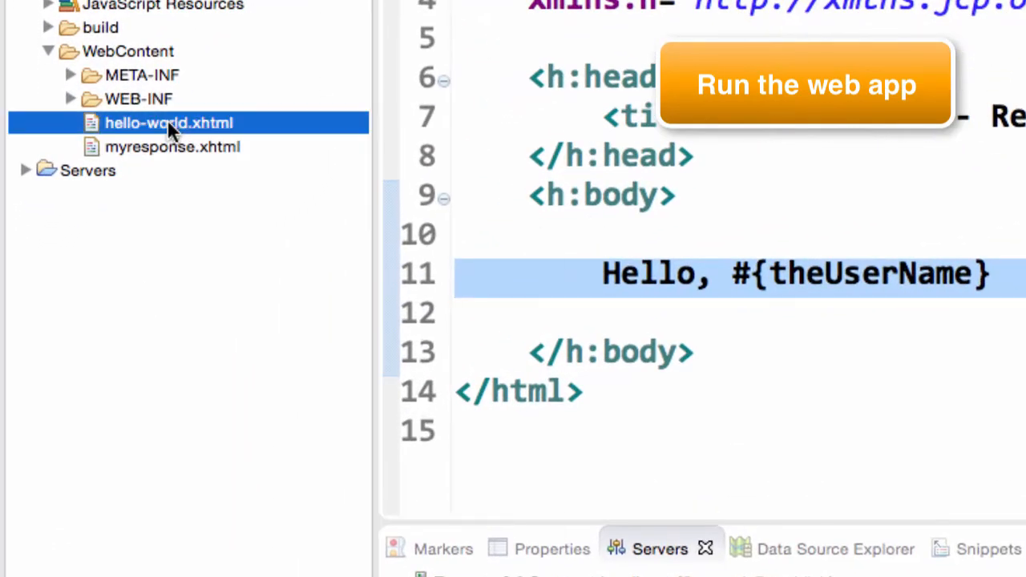
right_click(169, 122)
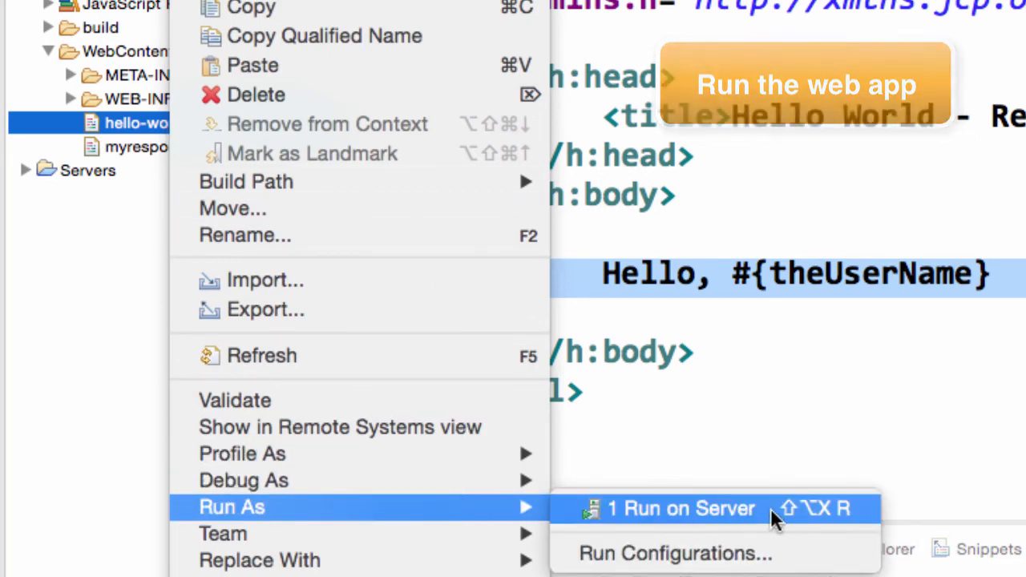
left_click(680, 507)
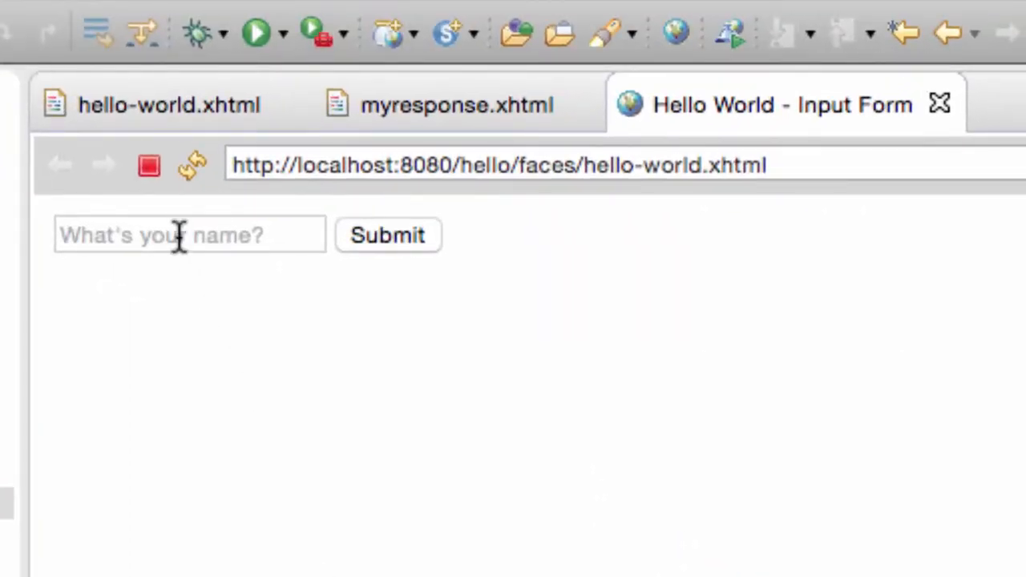
- Enter John Doe in the name field, submit the form to get Hello, John Doe, and select the page URL
left_click(189, 234)
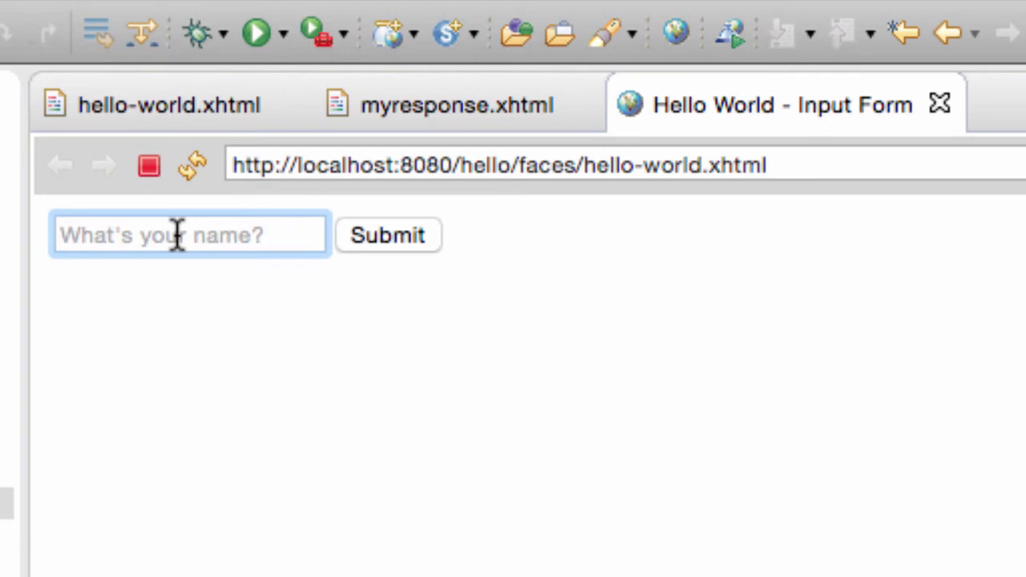
left_click(585, 165)
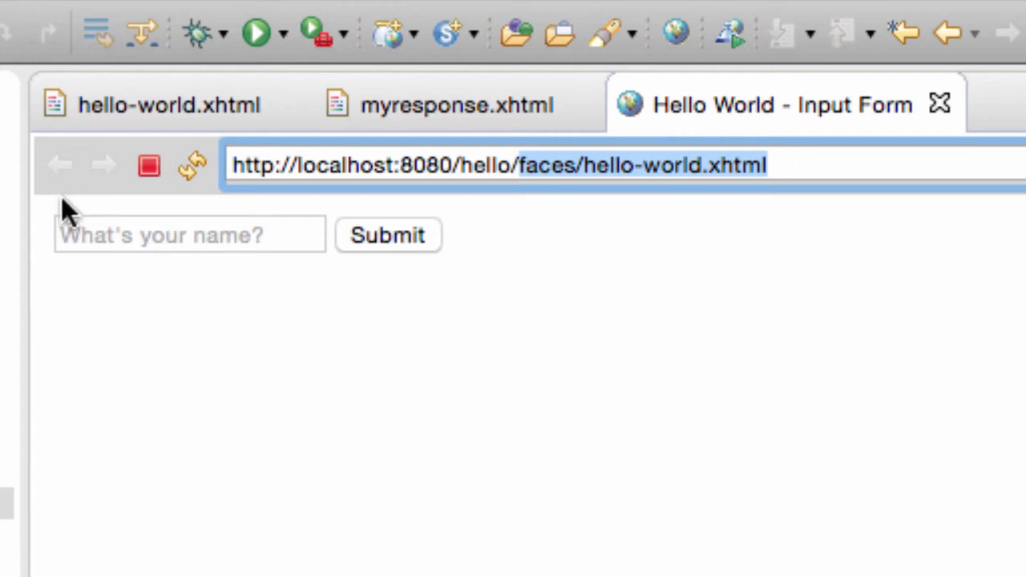
left_click(190, 234)
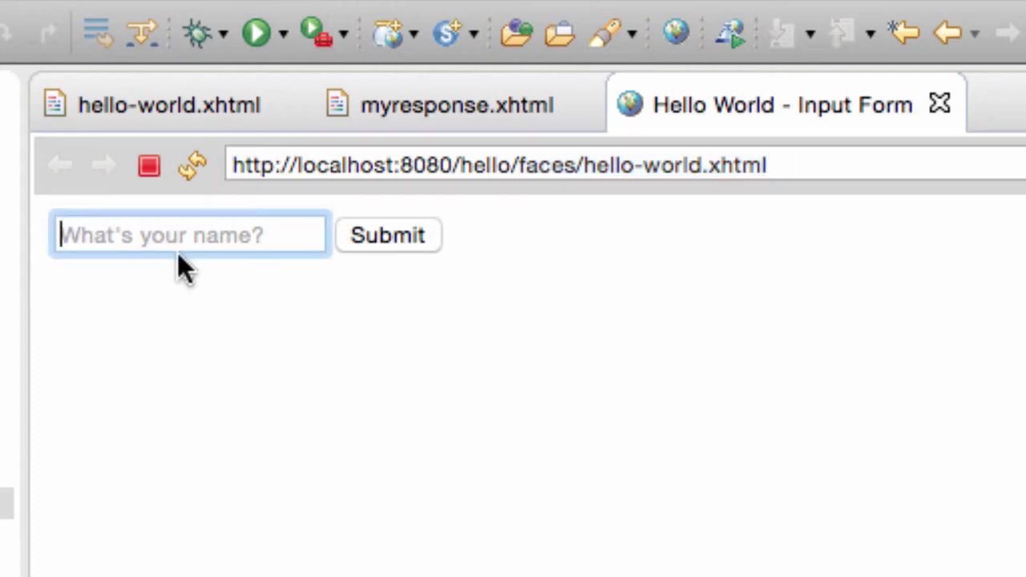
type("John")
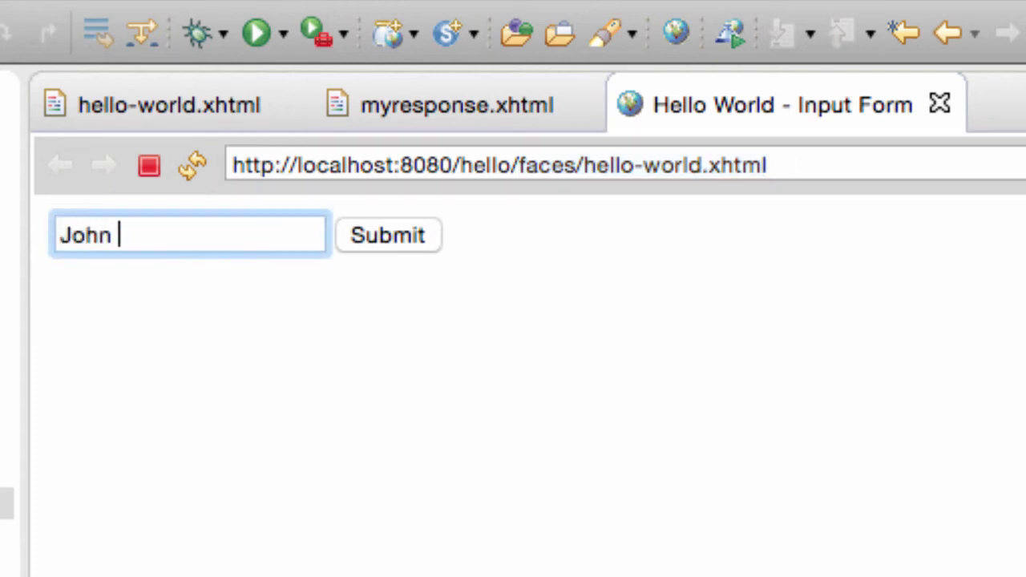
type("Doe")
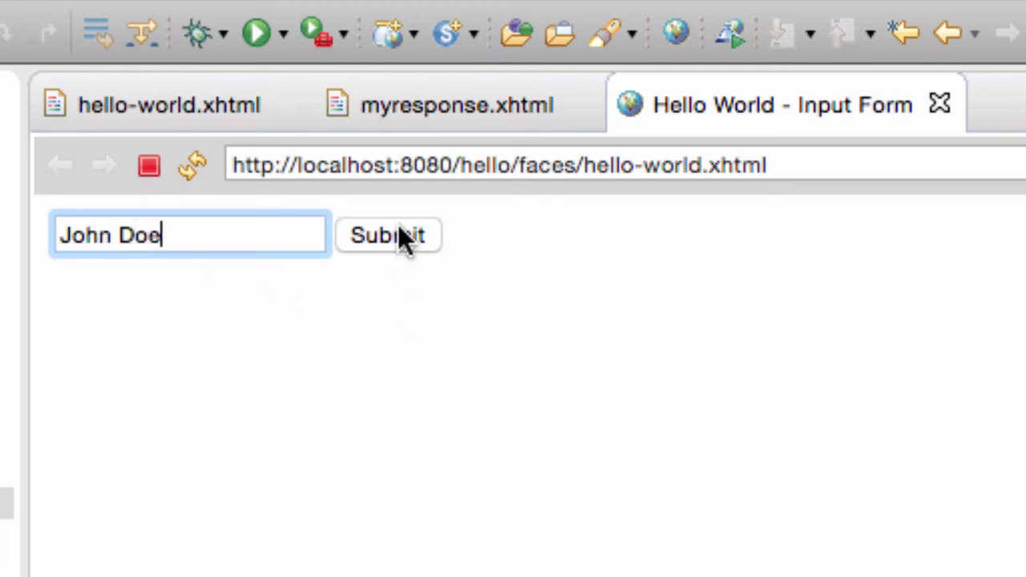
left_click(388, 234)
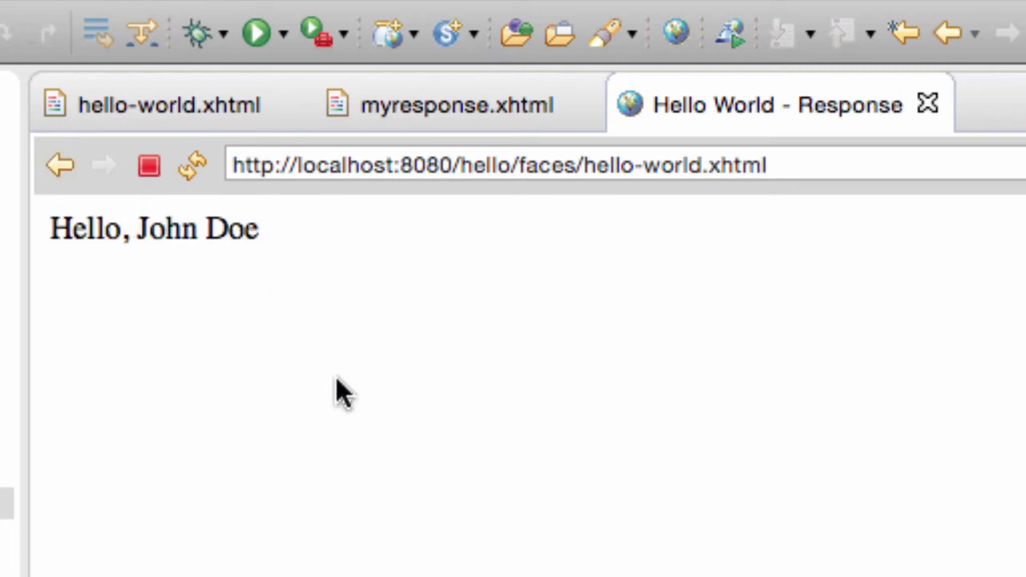
double_click(168, 228)
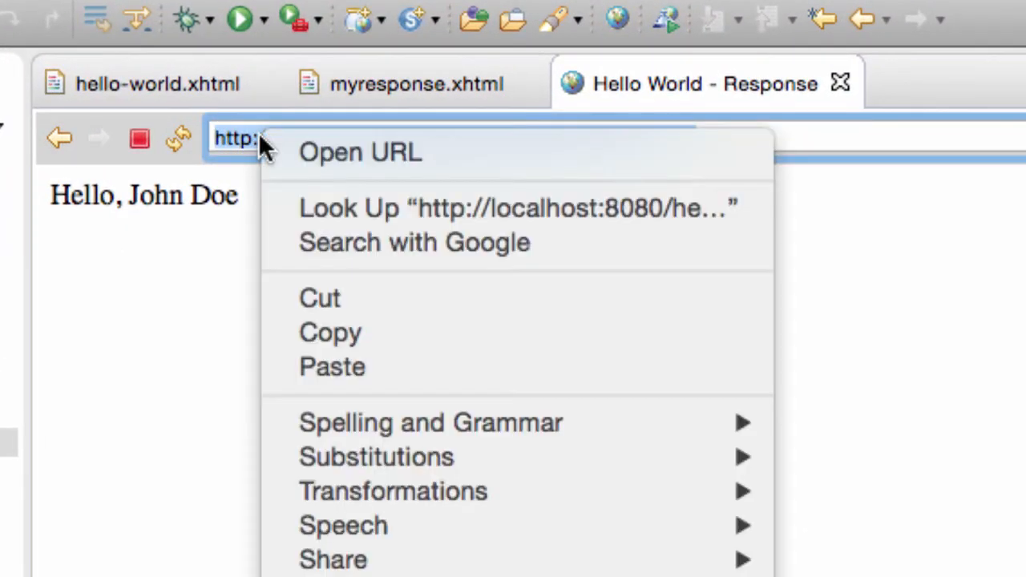
- Copy the running app's web address from the internal browser's URL bar
left_click(302, 337)
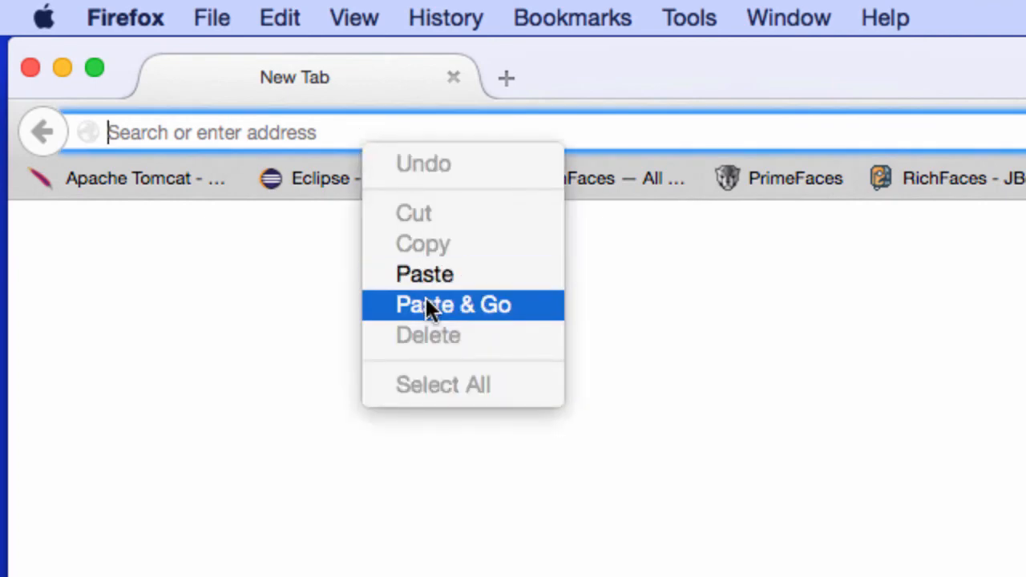
- Paste & Go the app address, enter Mary Public and submit to get 'Hello, Mary Public'
left_click(452, 305)
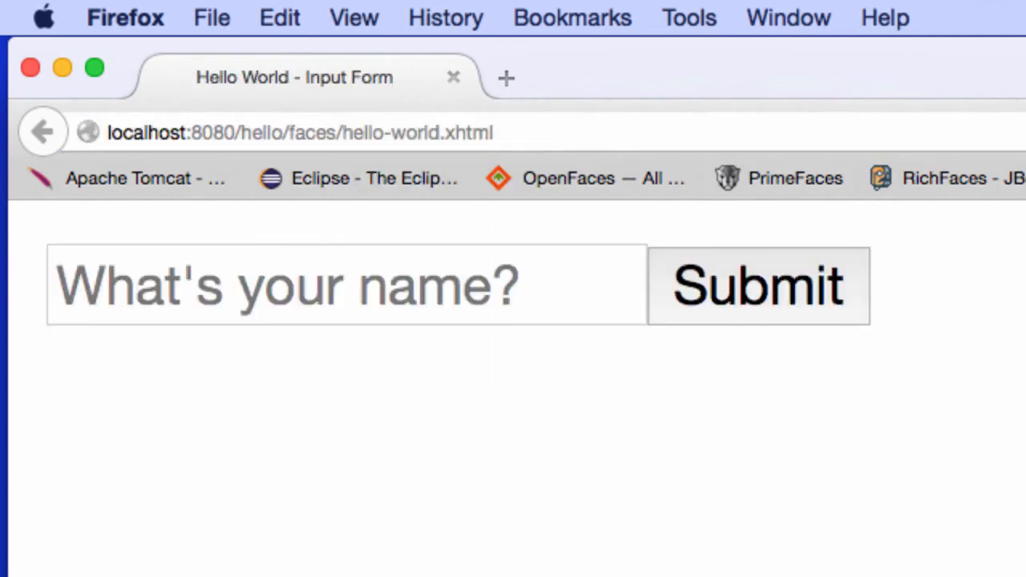
left_click(346, 285)
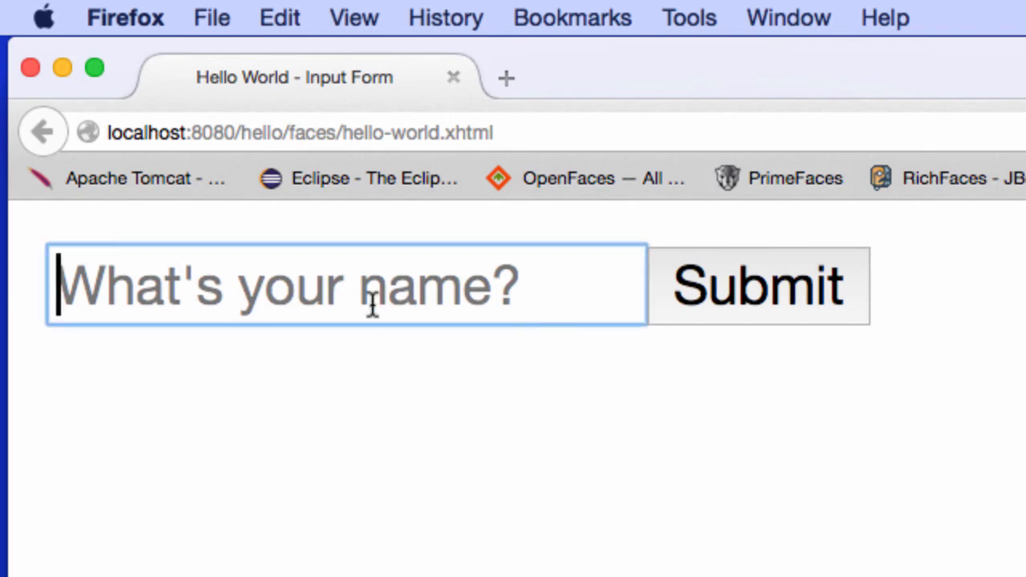
type("Mary Publi")
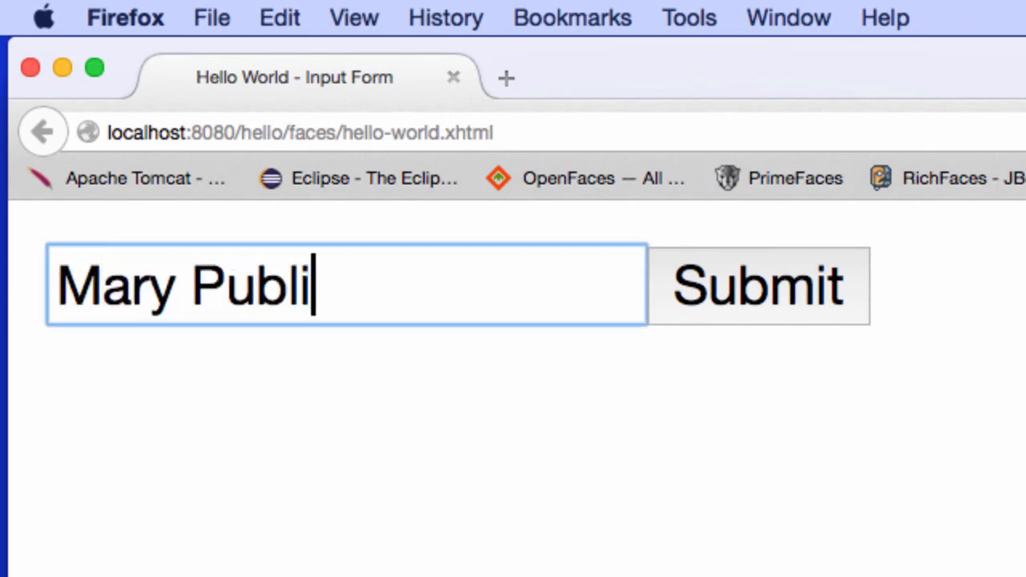
left_click(757, 286)
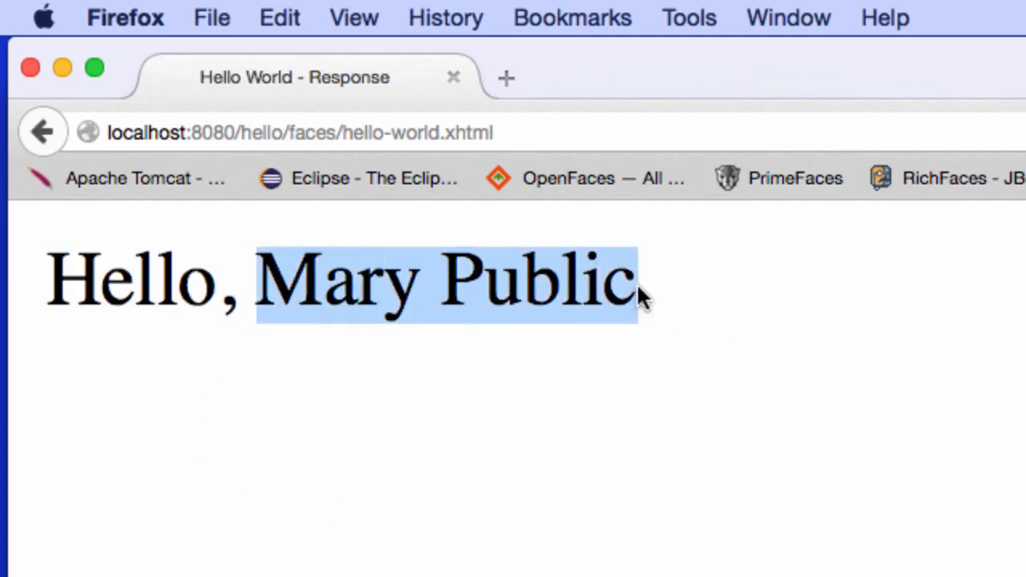
mouse_move(633, 404)
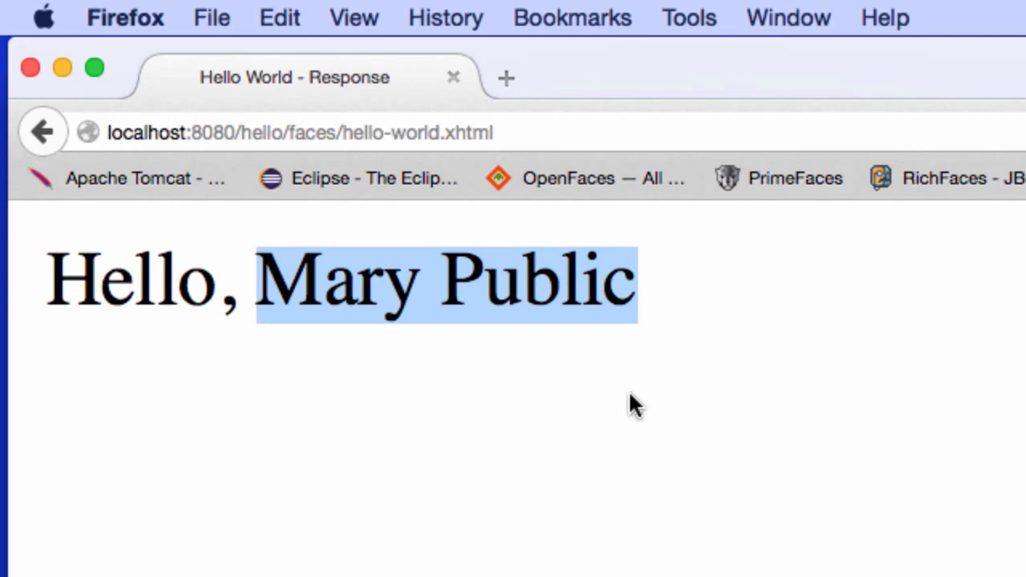